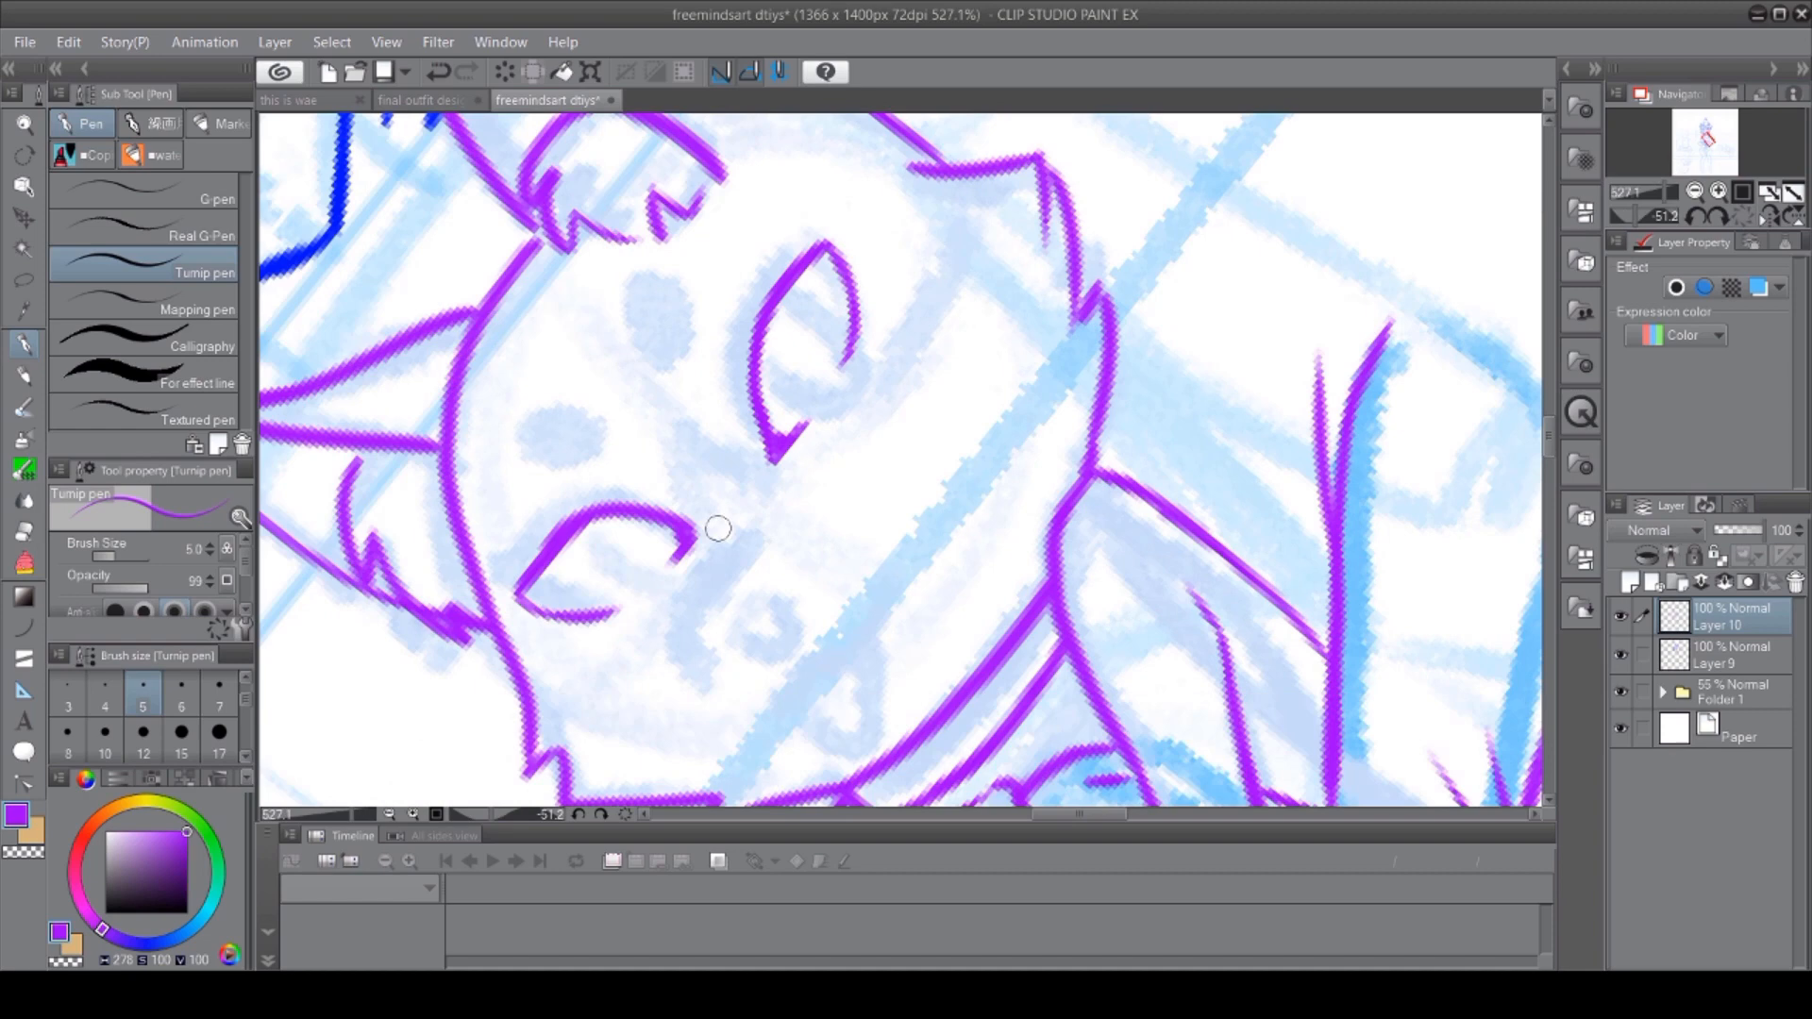
- Scroll the canvas while inking the fox girl's face over the blue sketch
scroll(down, 3)
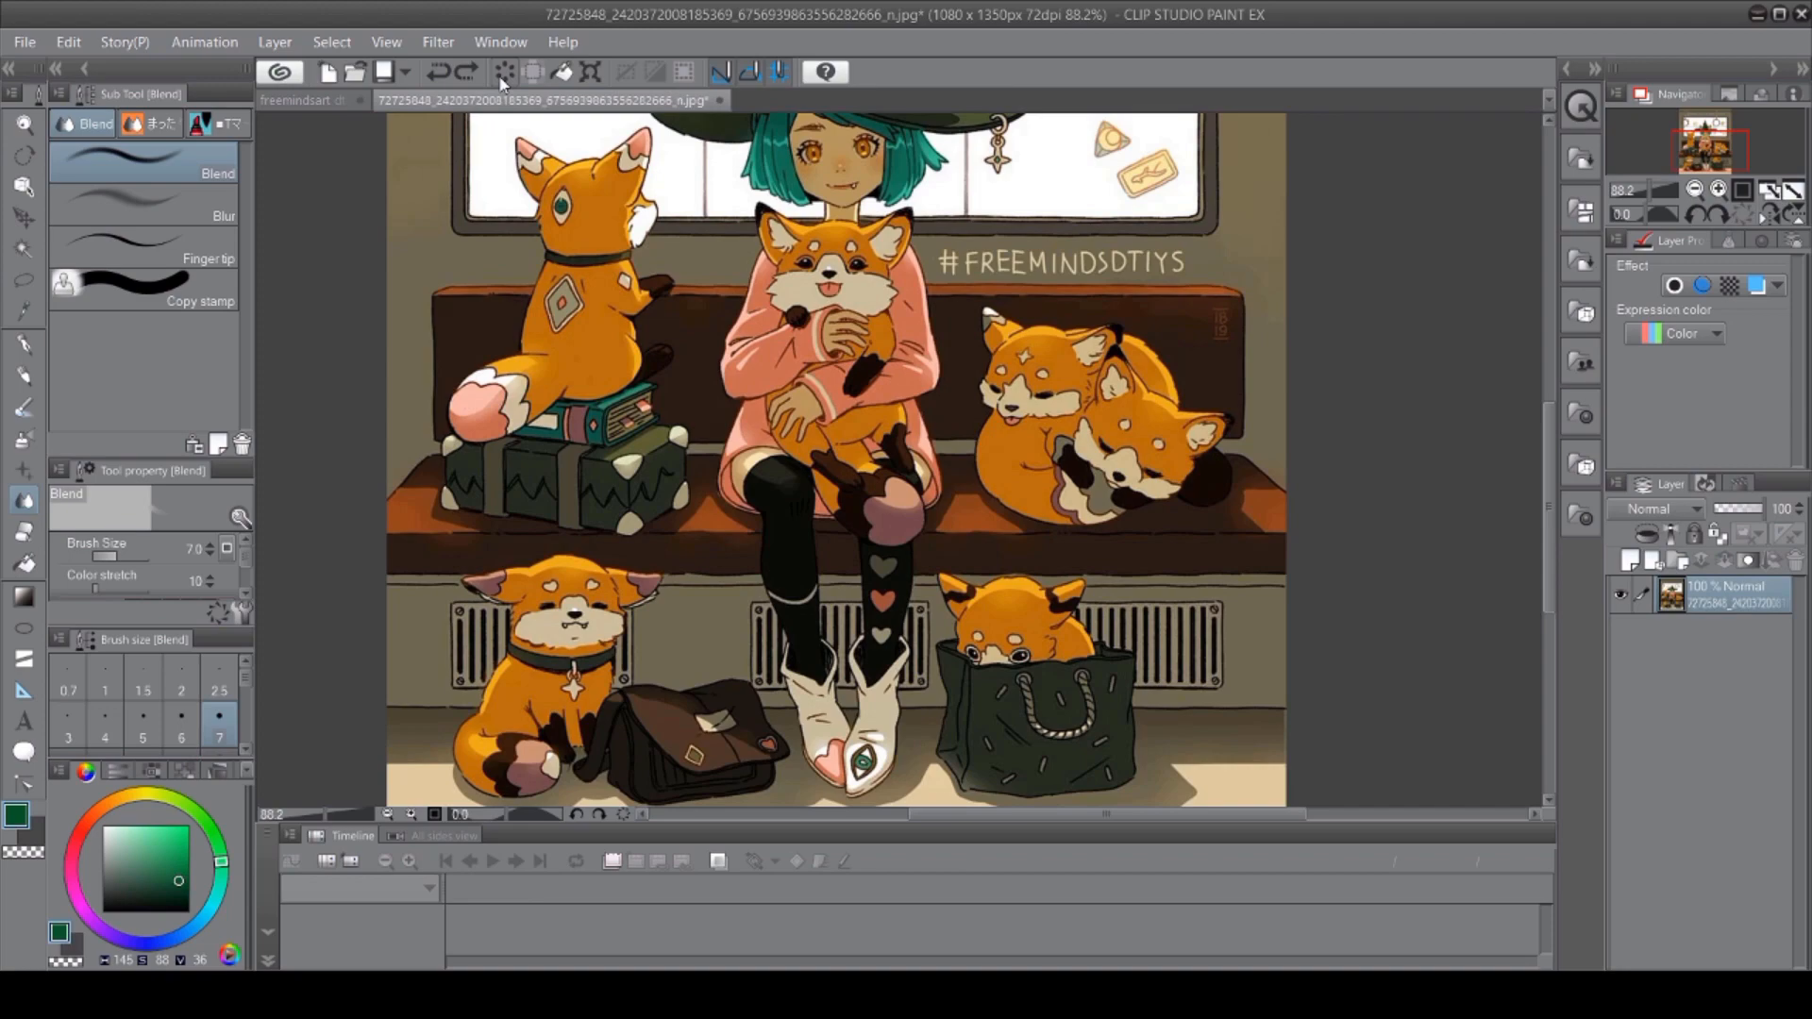
- Switch to the tall canvas and block in head, torso, hips and legs in blue
click(309, 99)
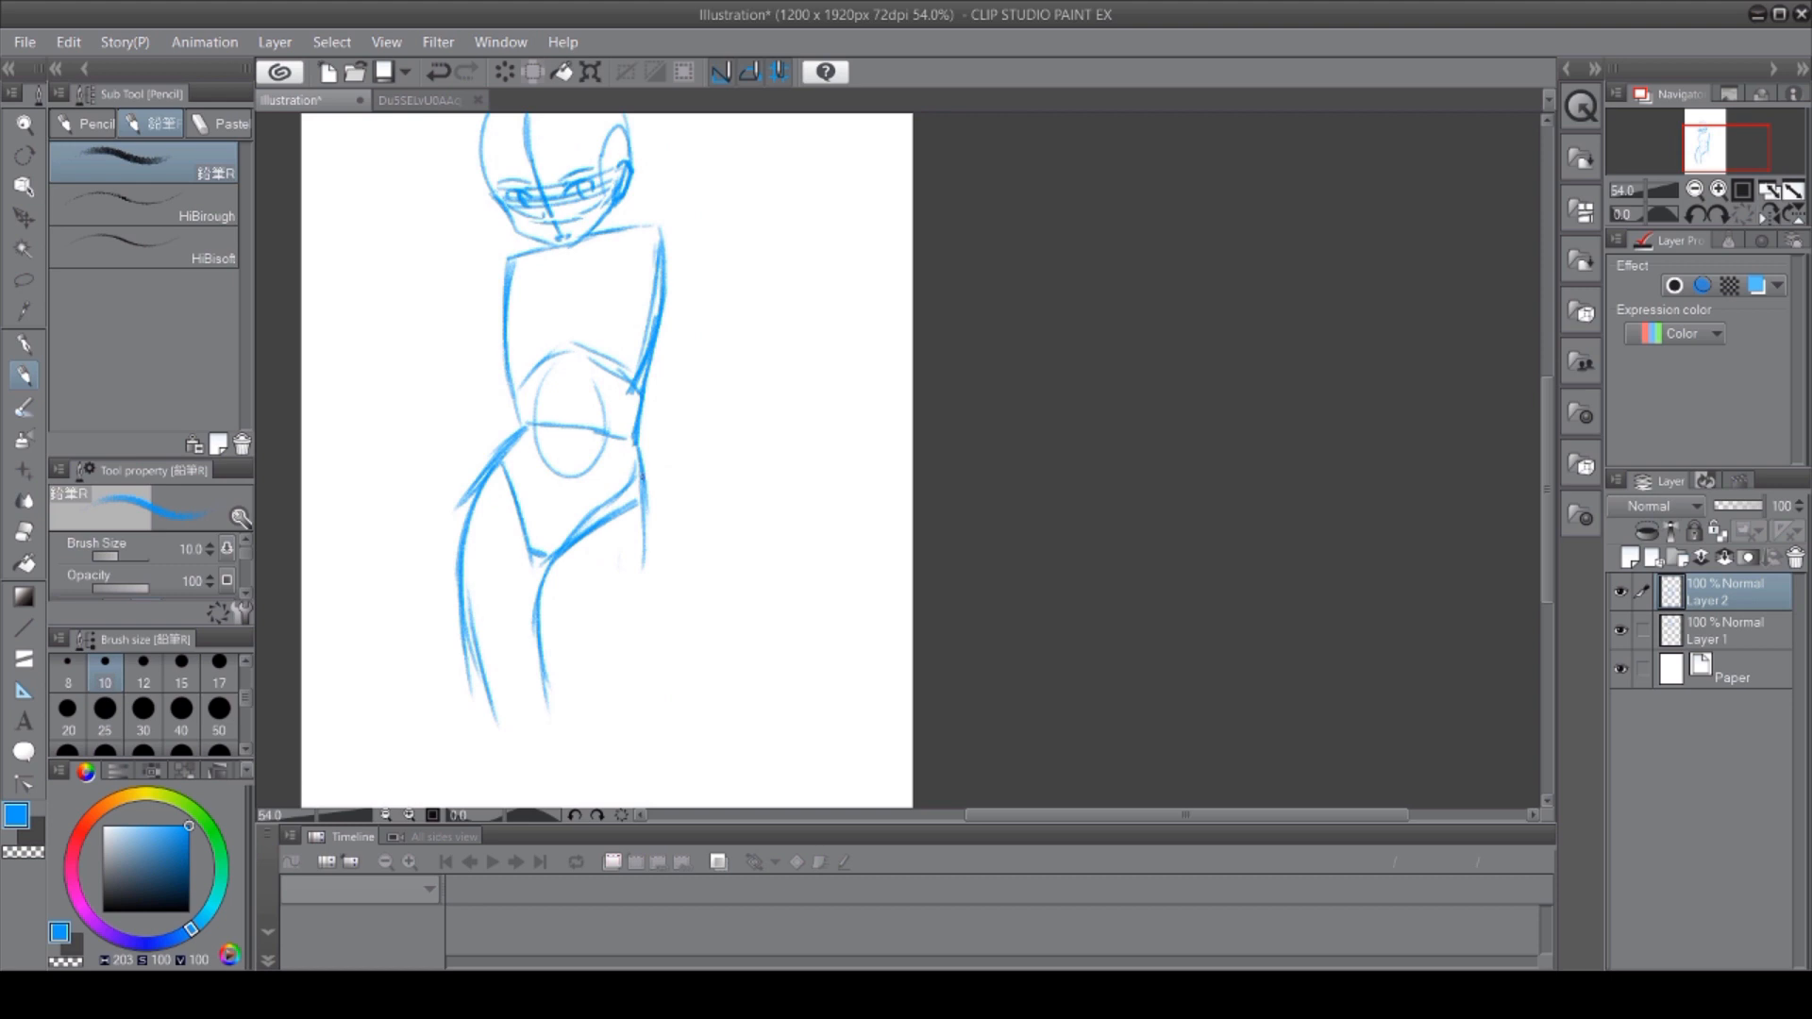
- Check the gothic angel reference image, then return to the angel line-art file
click(451, 101)
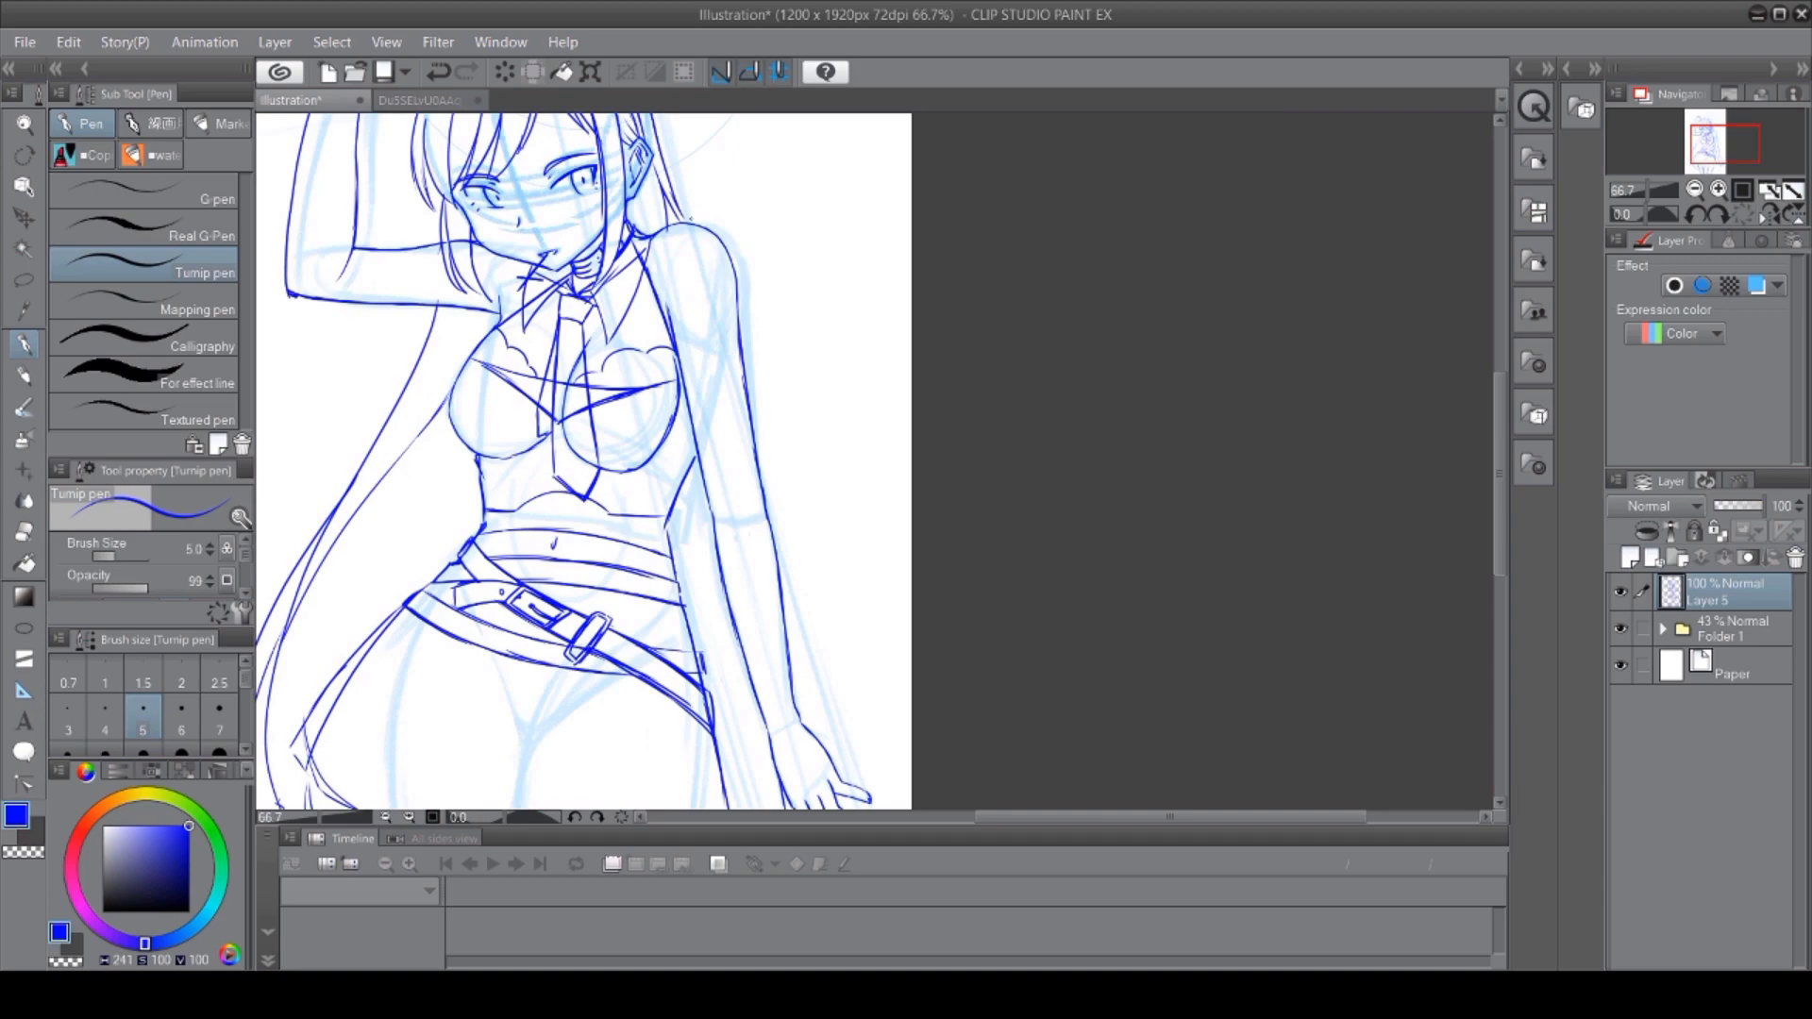
click(451, 101)
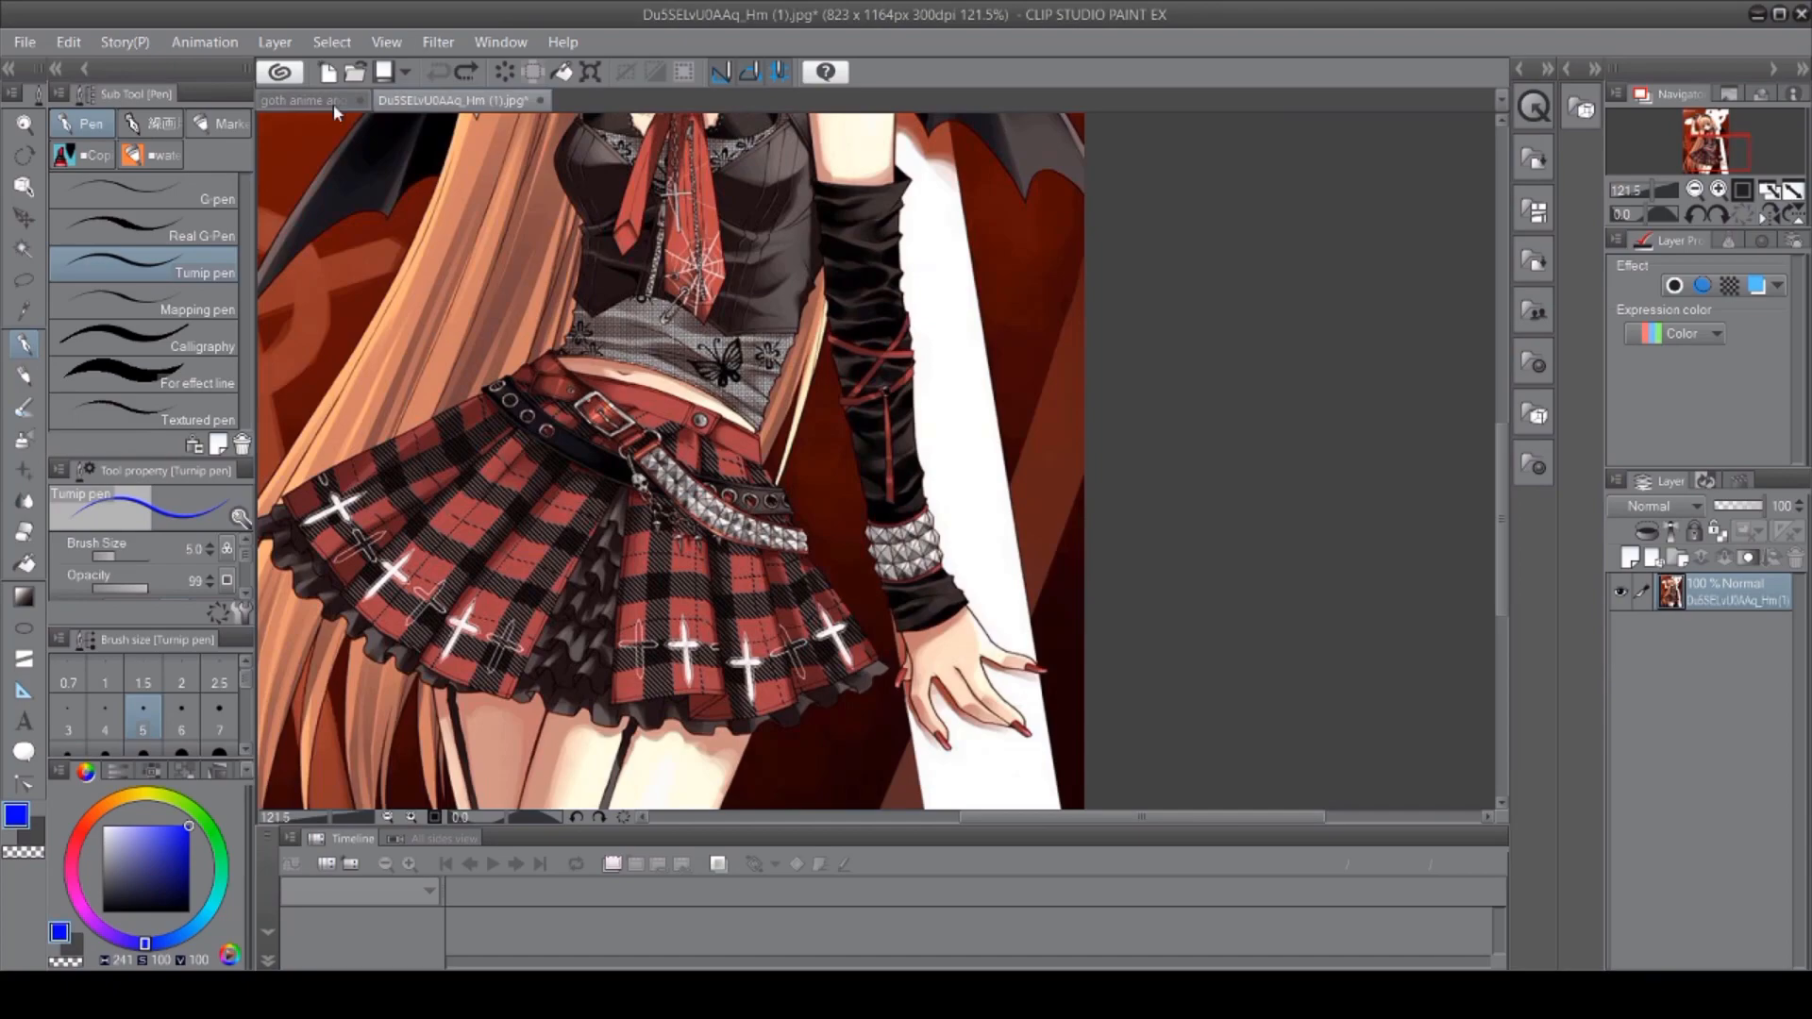
click(309, 99)
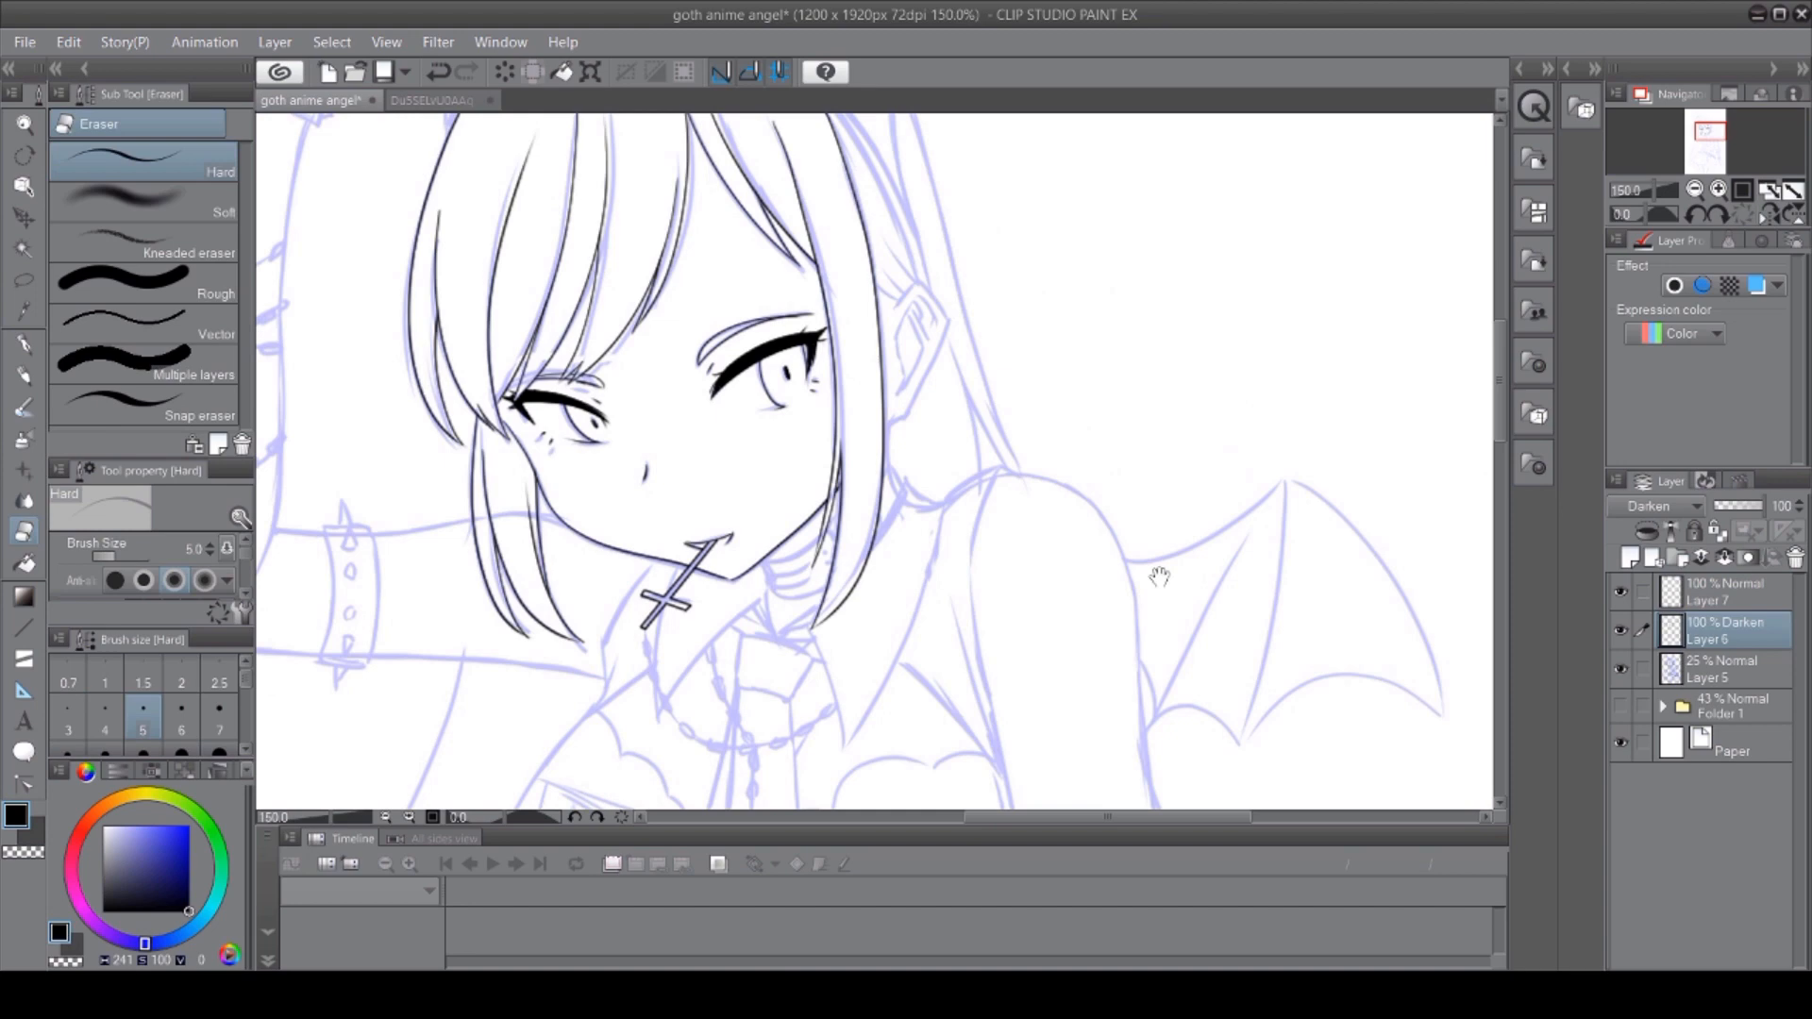